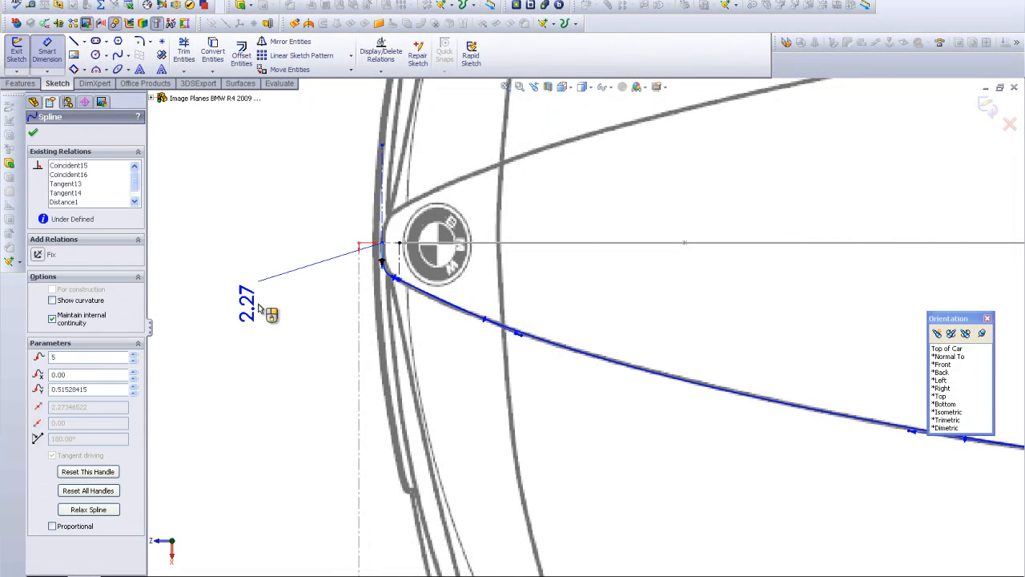
Step: Place a 2.28 Smart Dimension from the spline's front tip to the reference line
{"action": "left_click", "coordinate": [246, 303]}
{"action": "type", "text": "2.28"}
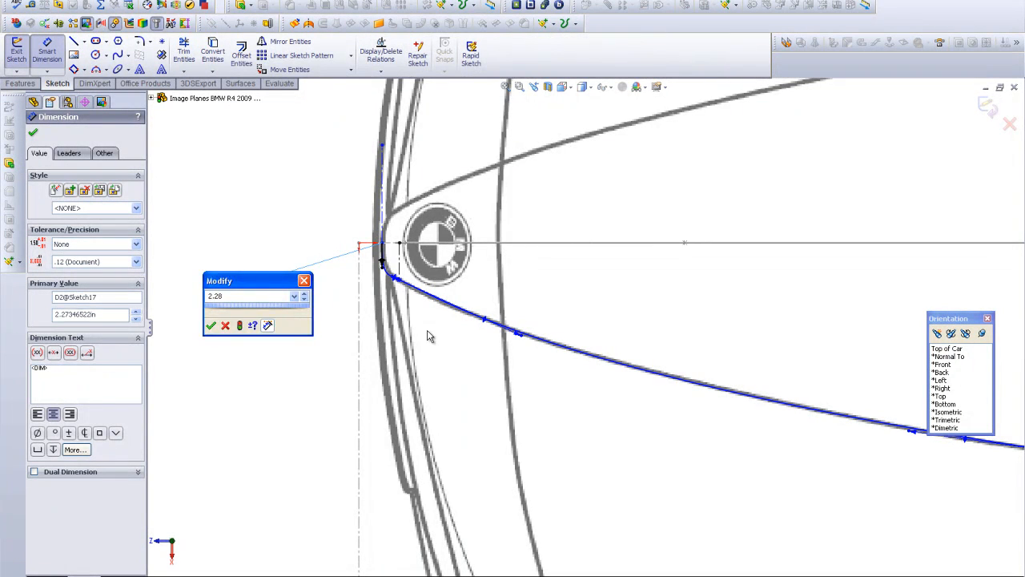
{"action": "left_click", "coordinate": [212, 325]}
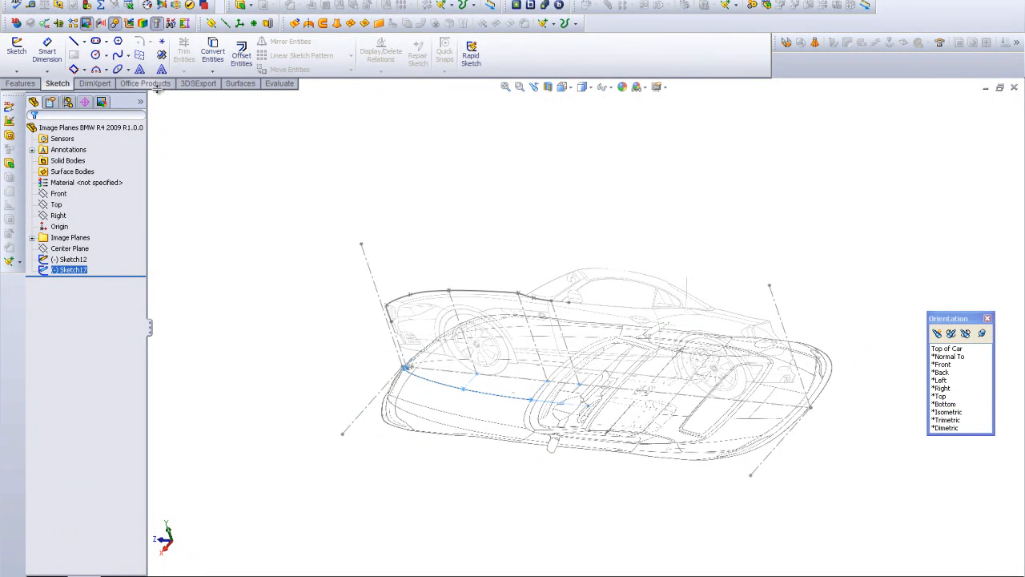
Step: Show the Surfaces features and expand the Curves list
{"action": "left_click", "coordinate": [240, 83]}
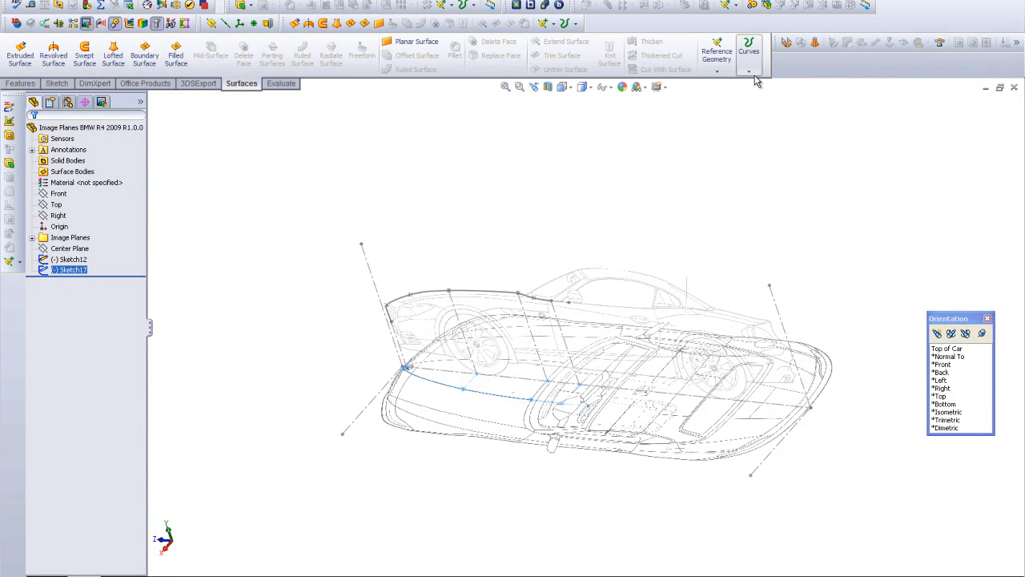
{"action": "left_click", "coordinate": [749, 71]}
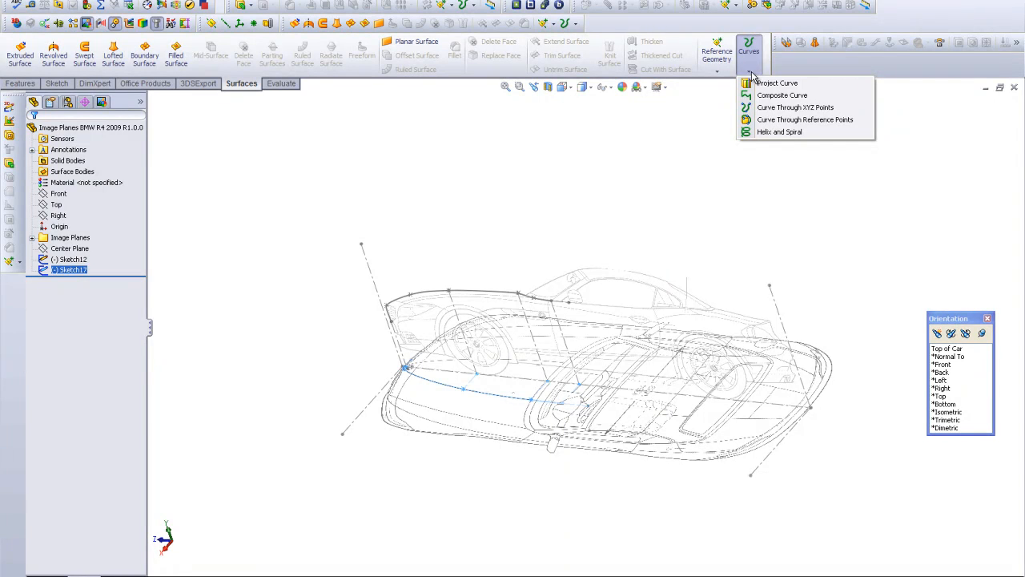
{"action": "mouse_move", "coordinate": [777, 83]}
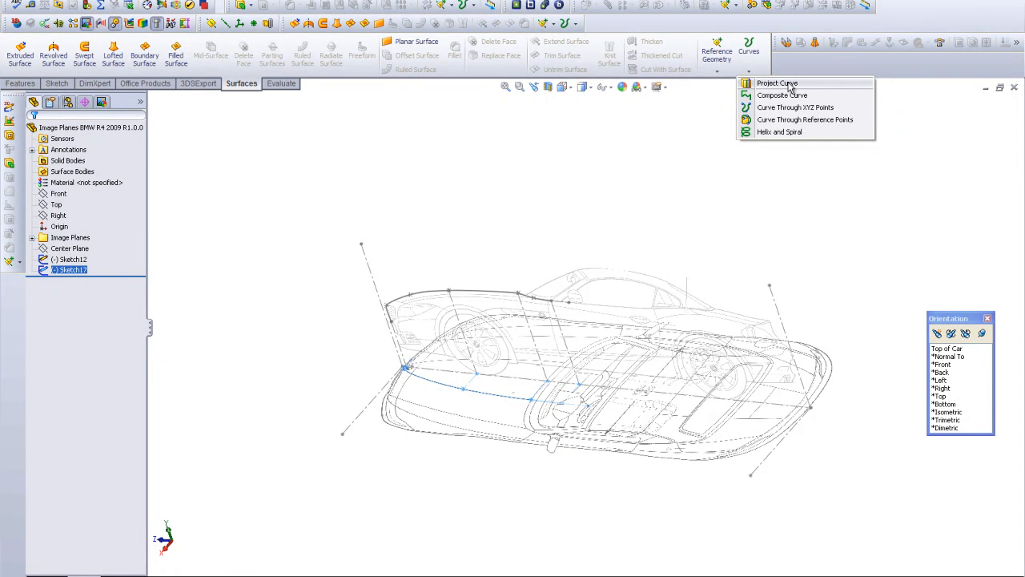
Step: Start a Project Curve feature with Sketch on Sketch projection
{"action": "left_click", "coordinate": [777, 84]}
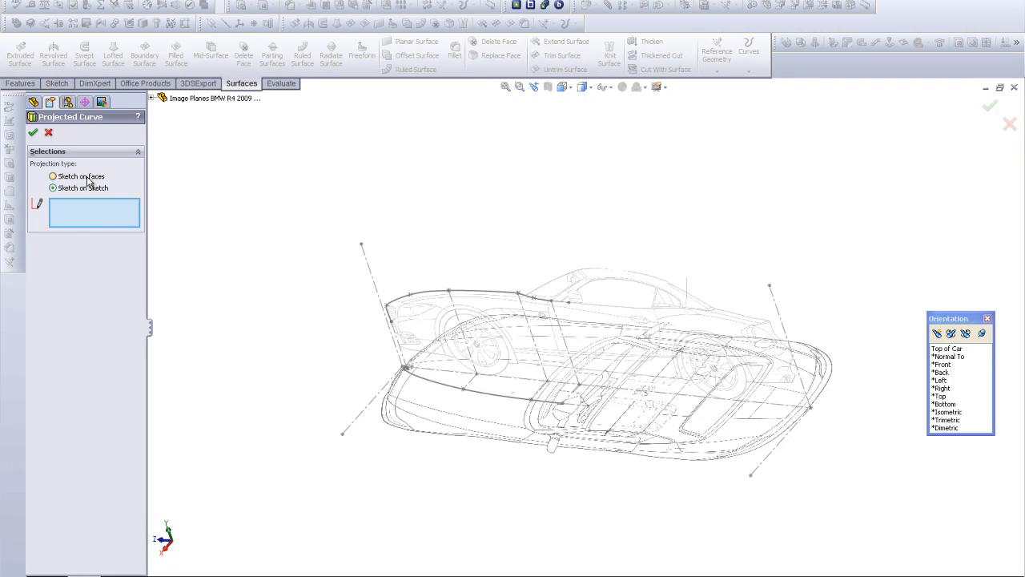
{"action": "mouse_move", "coordinate": [104, 183]}
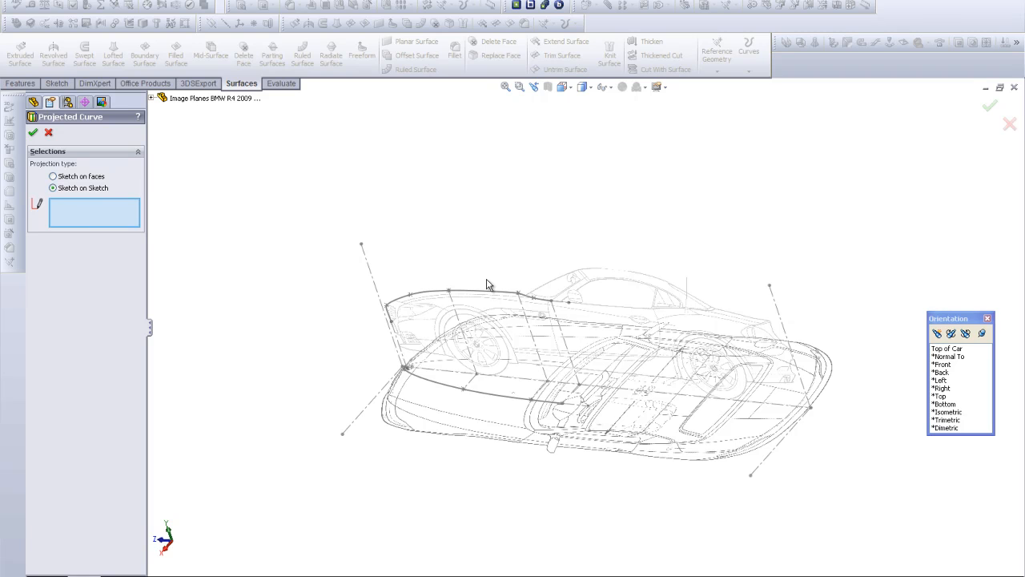
{"action": "mouse_move", "coordinate": [70, 204]}
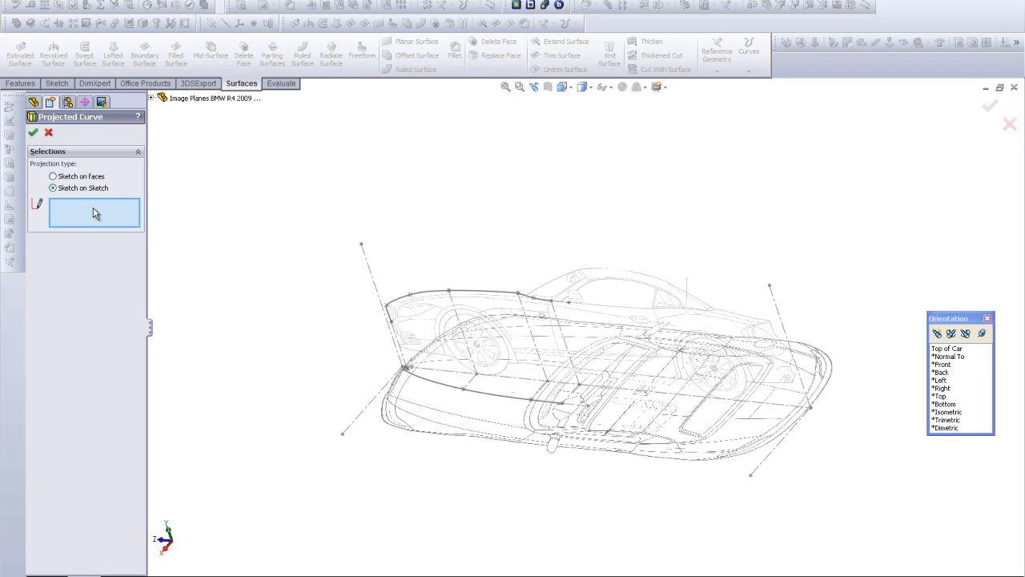
{"action": "mouse_move", "coordinate": [95, 211]}
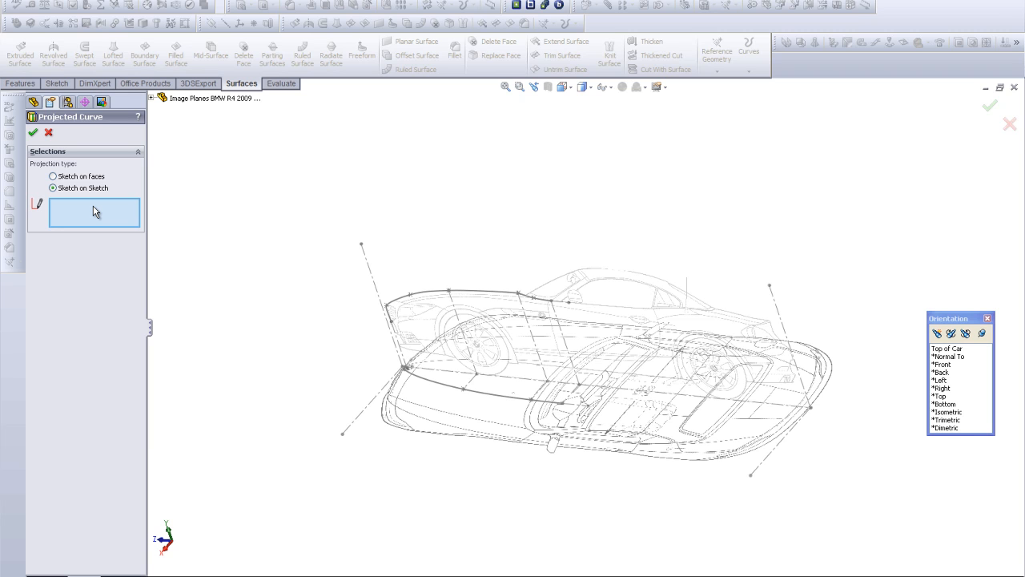
{"action": "mouse_move", "coordinate": [98, 216]}
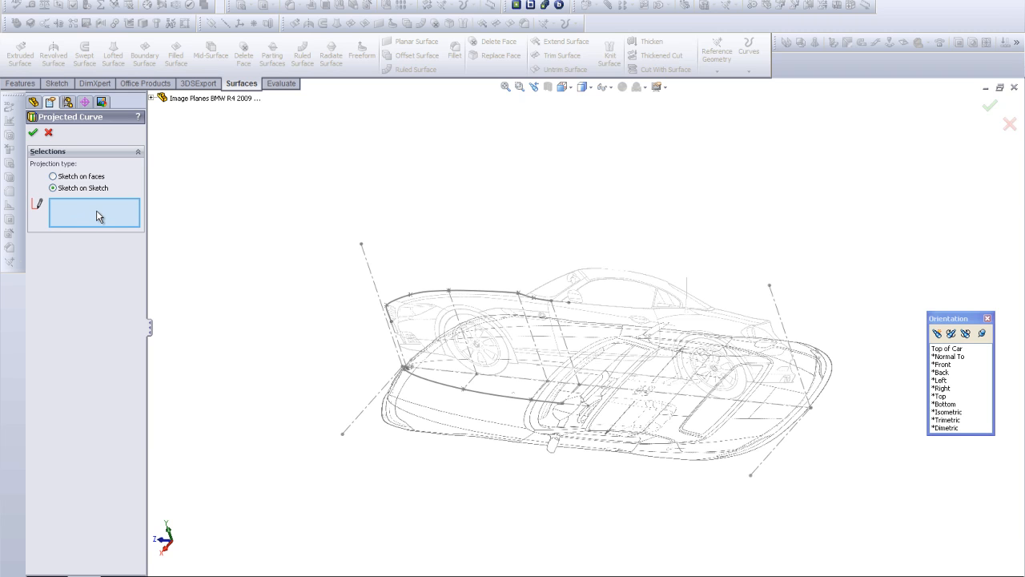
Step: Select the side-view and top-view hood sketches to form the projected 3D hood curve
{"action": "left_click", "coordinate": [438, 298]}
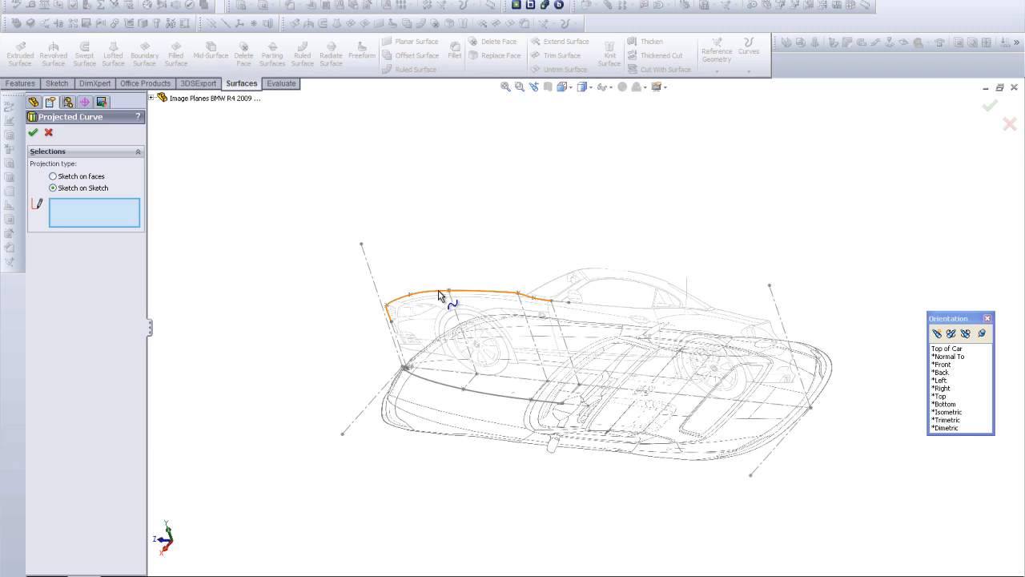
{"action": "left_click", "coordinate": [448, 295]}
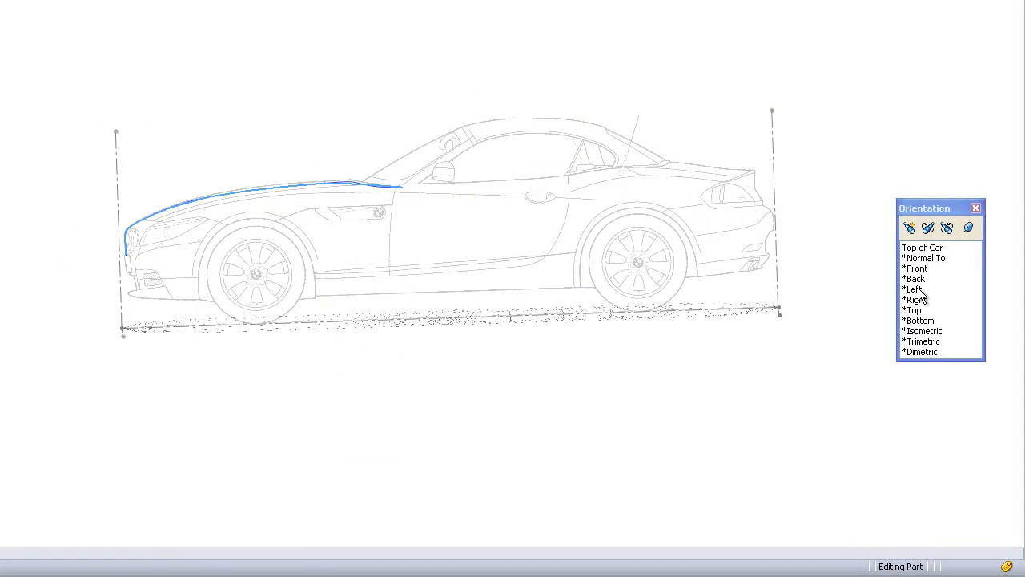
Step: View the hood curve from the Right side, then from the Top of Car orientation
{"action": "left_click", "coordinate": [916, 300]}
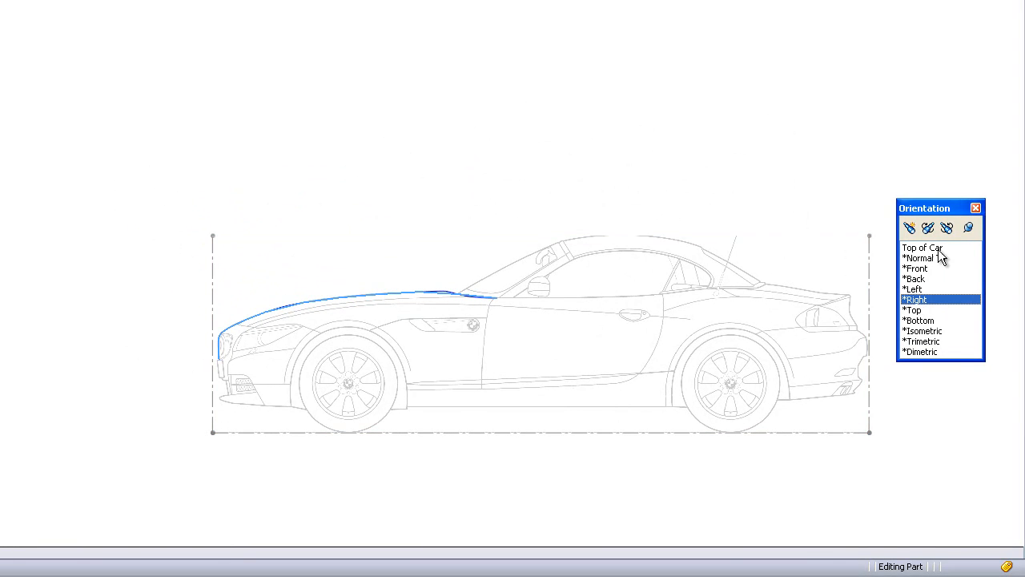
{"action": "left_click", "coordinate": [923, 247]}
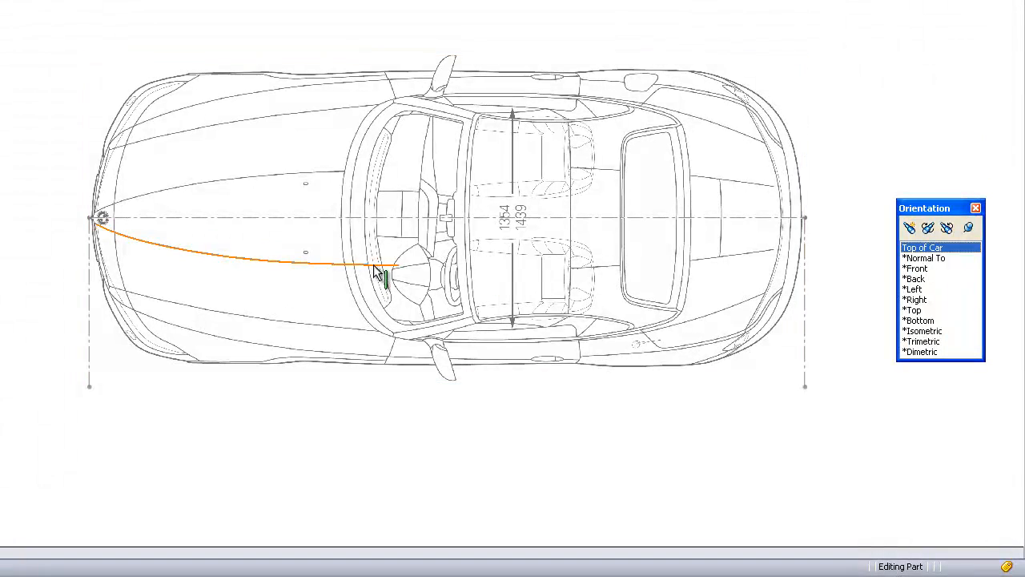